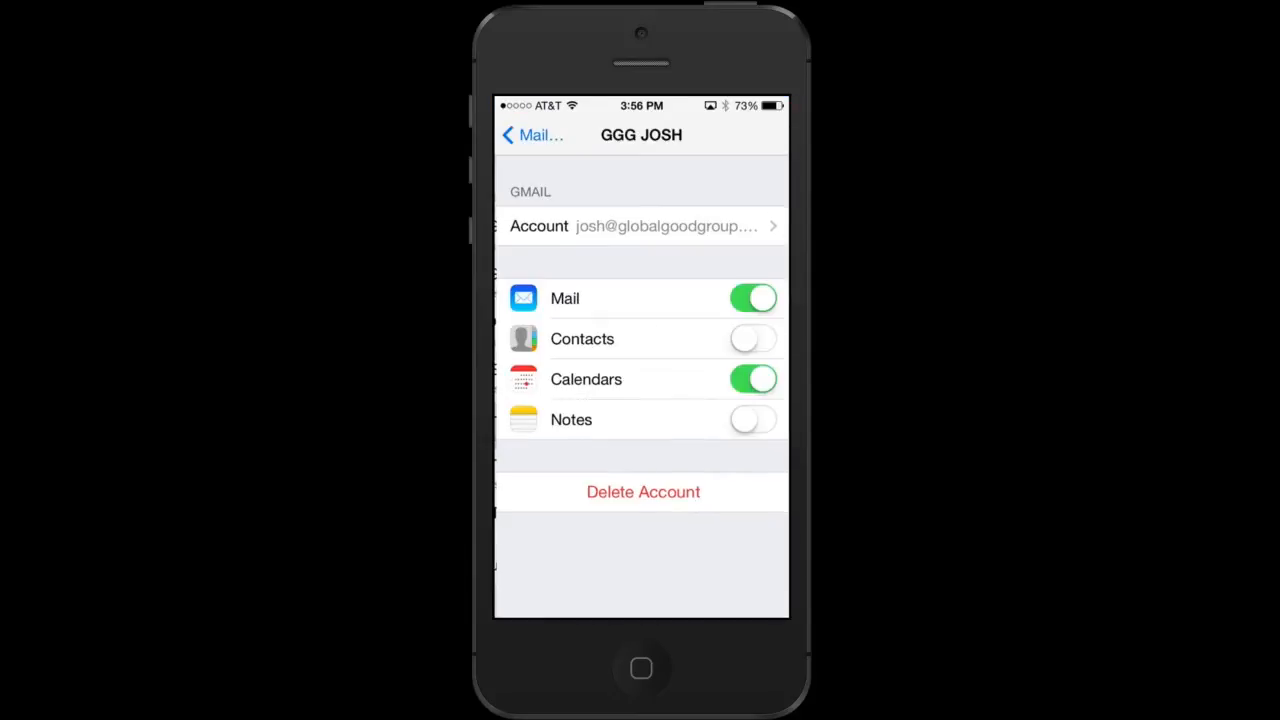
Leave the GGG JOSH account page and return to the iPhone home screen.
left_click(752, 338)
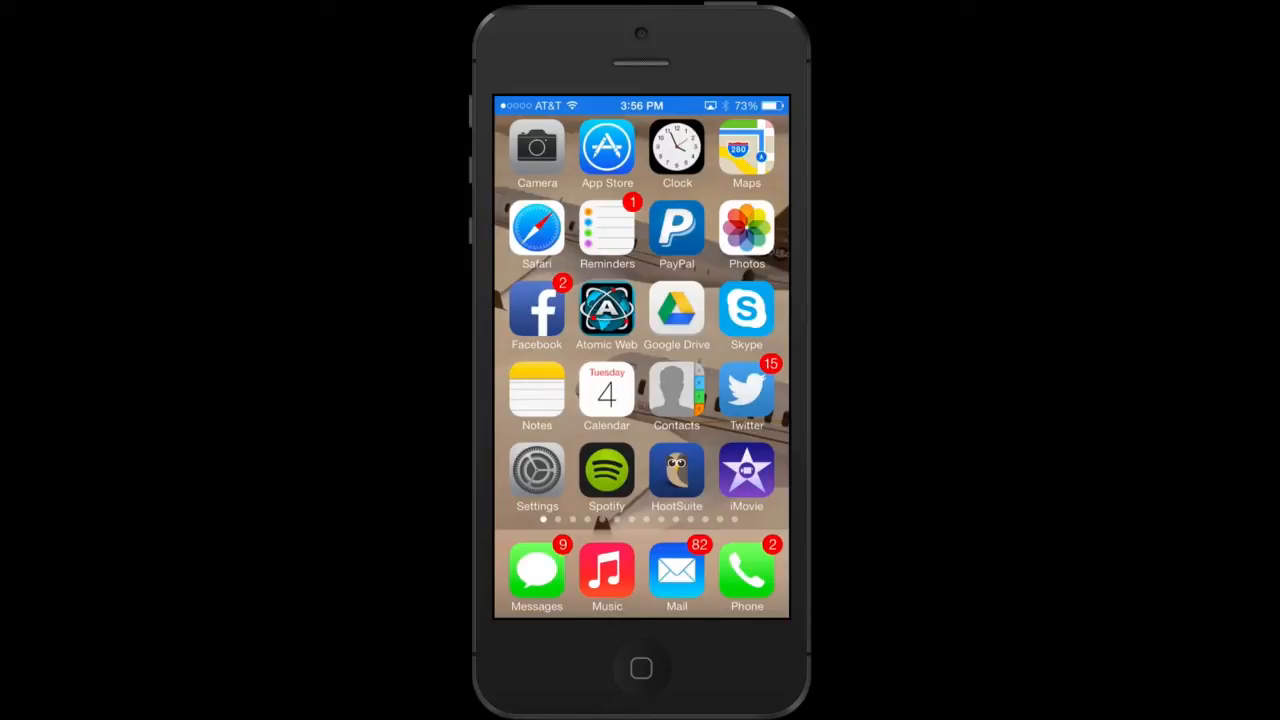
Open Settings, go to Mail, Contacts, Calendars, and start adding a new account.
left_click(537, 471)
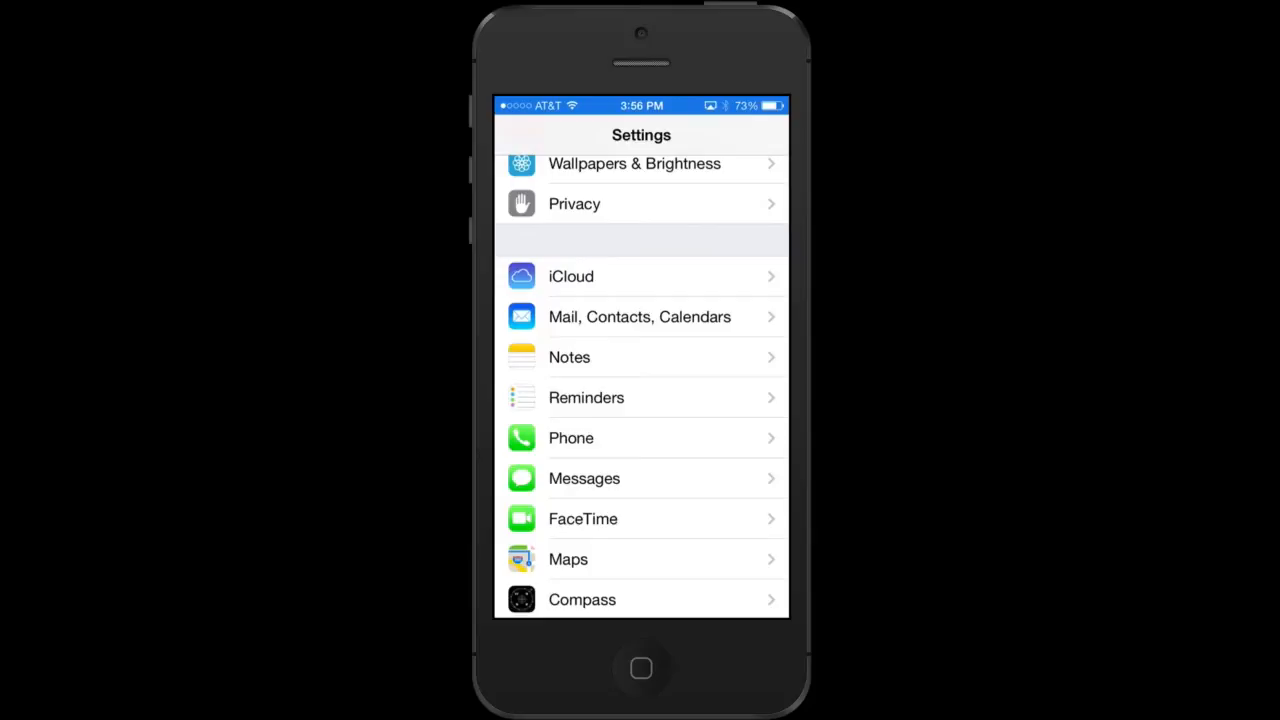
scroll("down", 3)
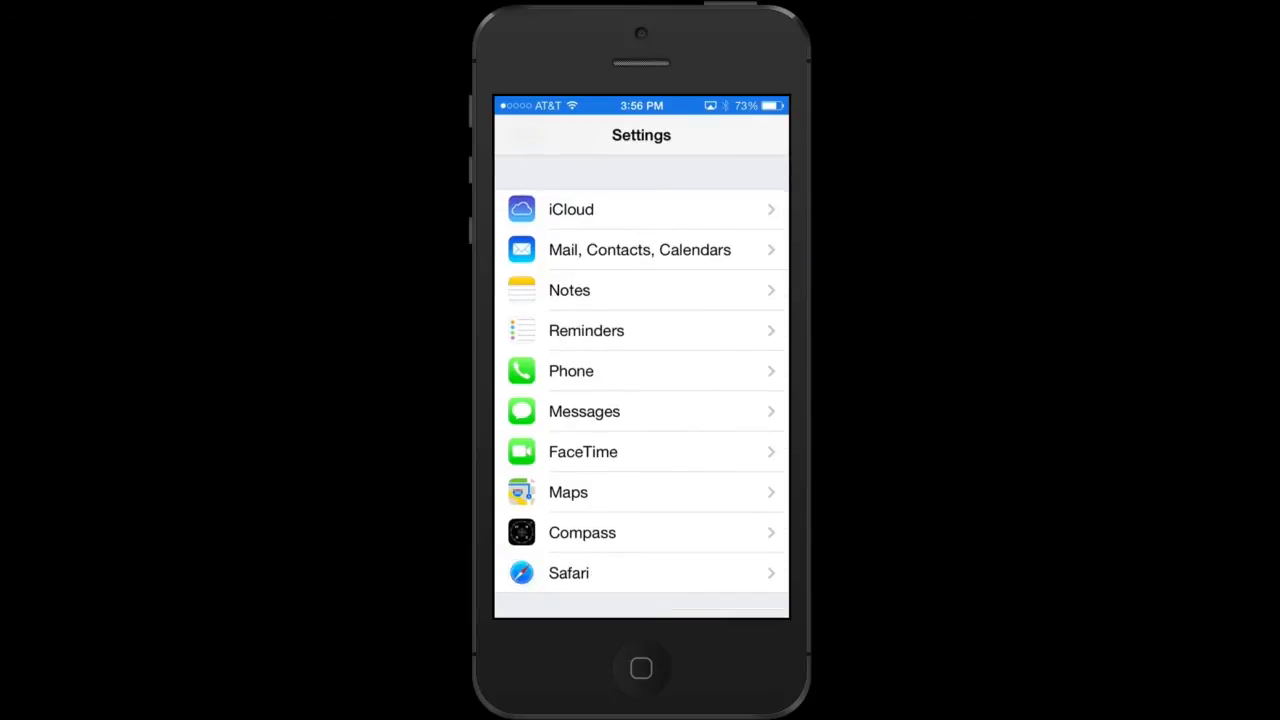
left_click(640, 249)
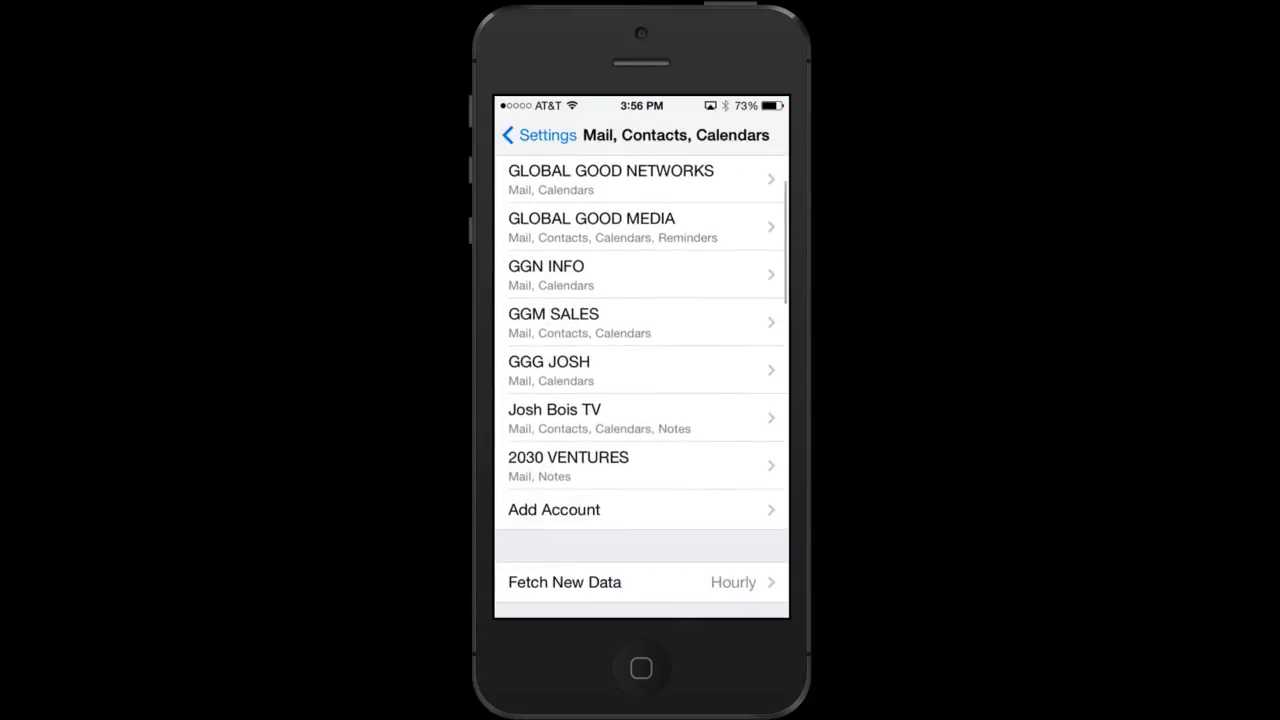
scroll("down", 3)
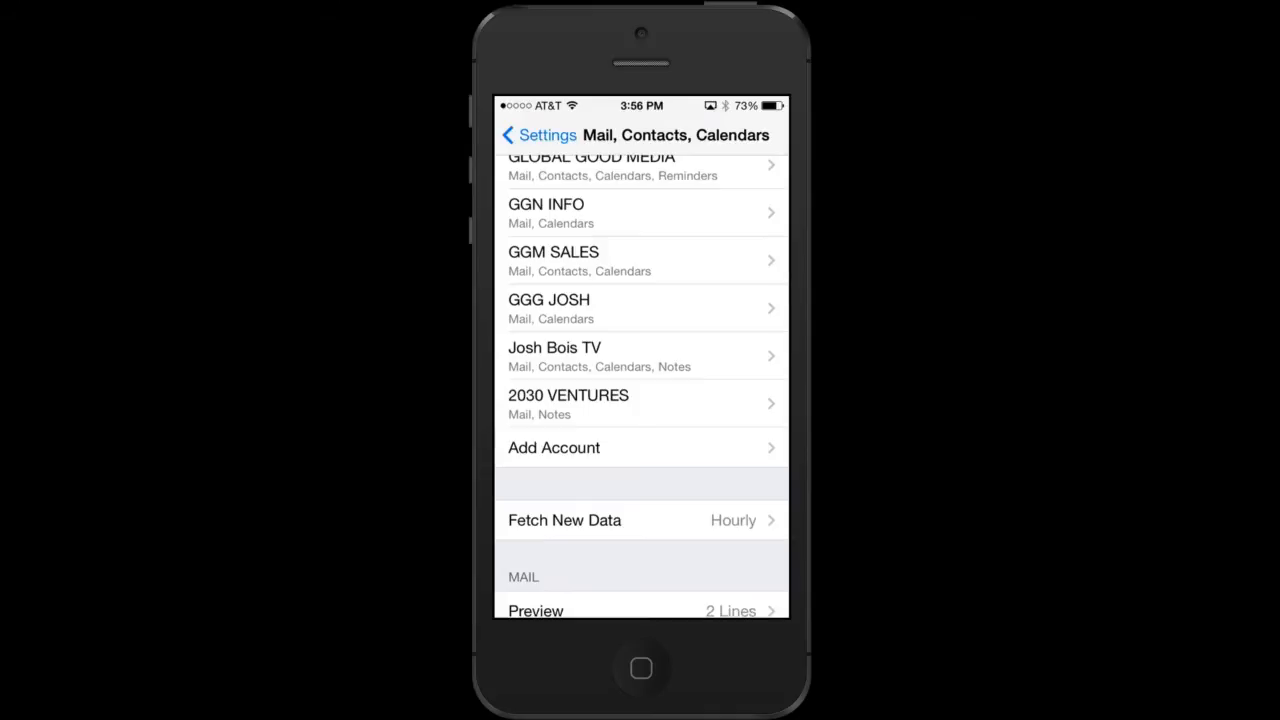
left_click(553, 447)
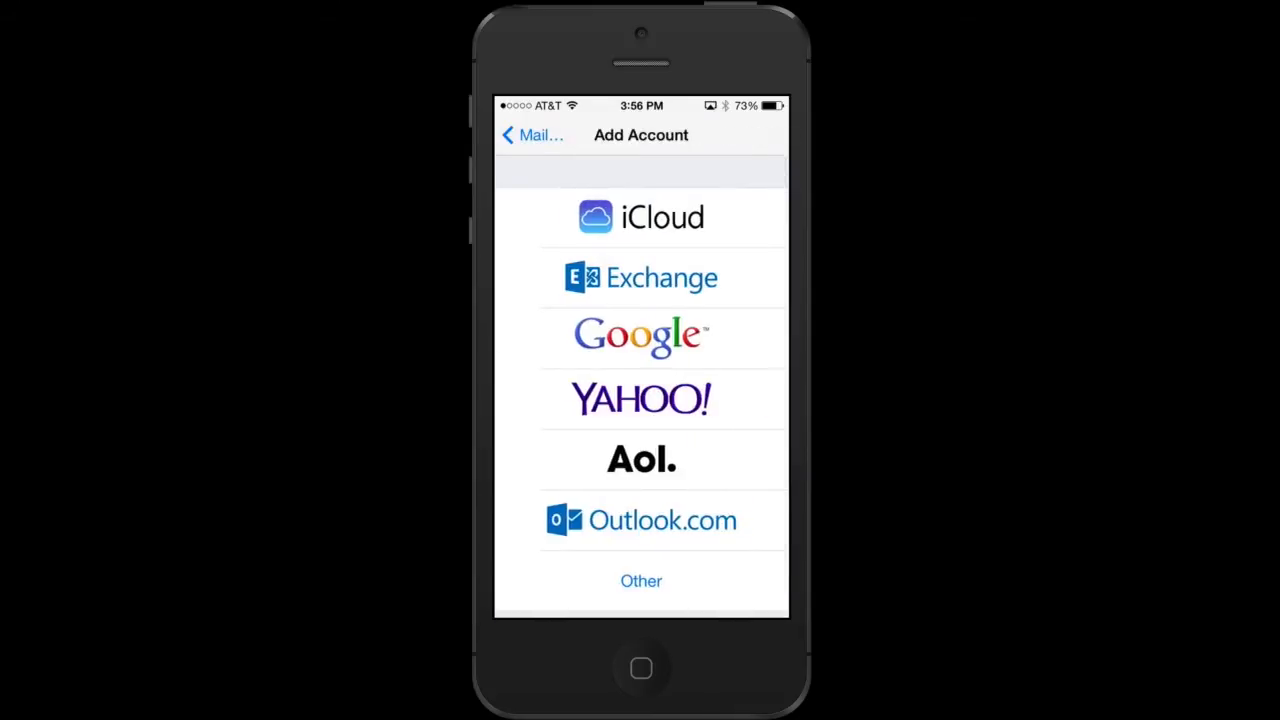
Back out of Add Account without choosing a provider.
left_click(641, 337)
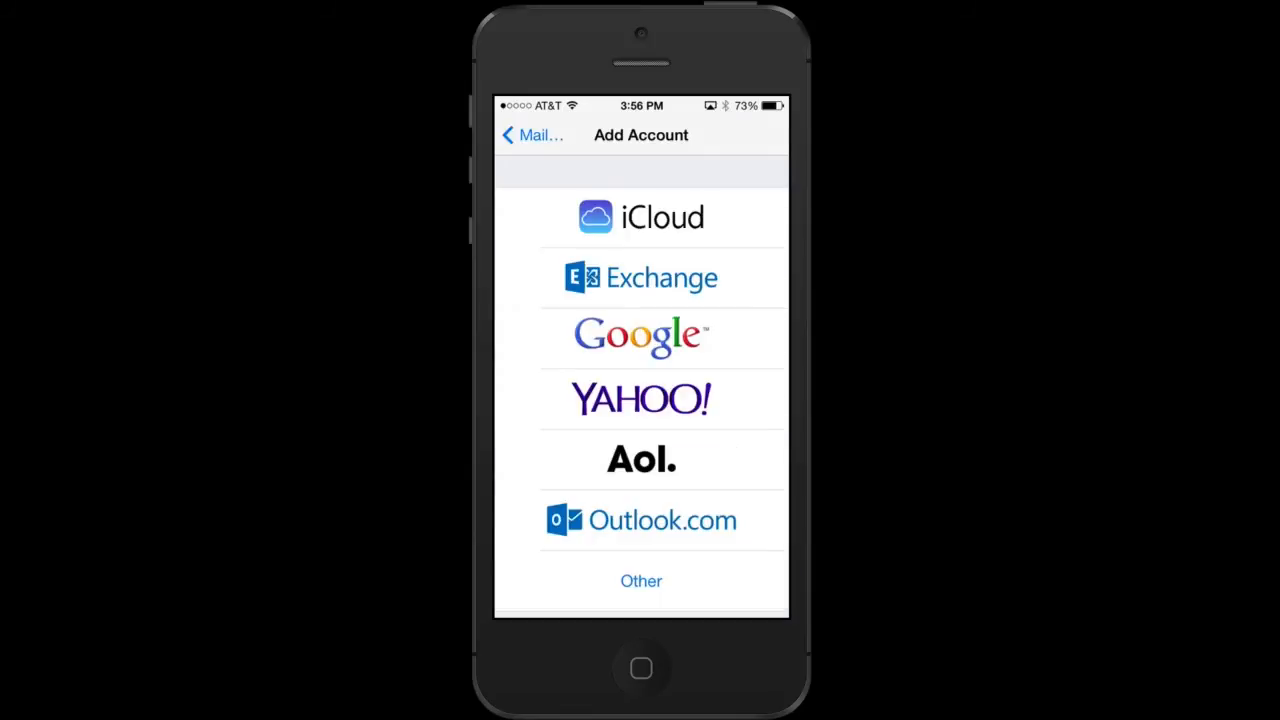
left_click(532, 135)
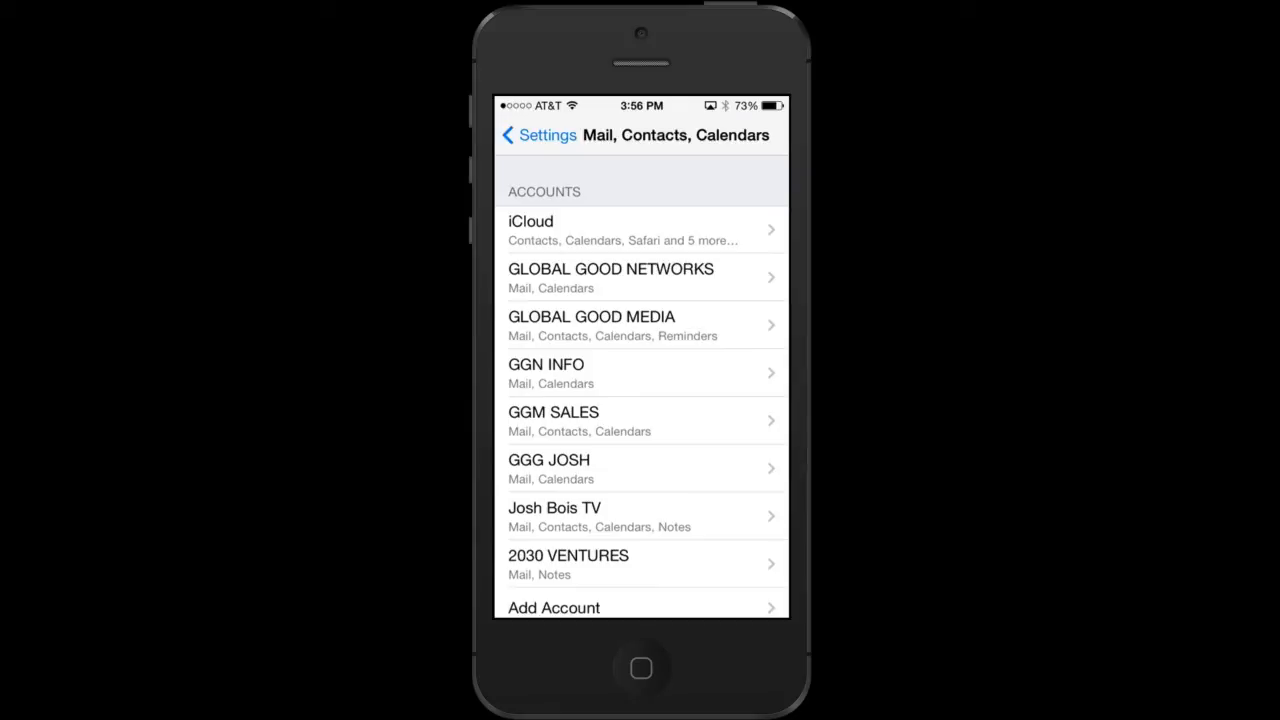
Open the GGG JOSH account and switch Contacts sync on.
left_click(640, 468)
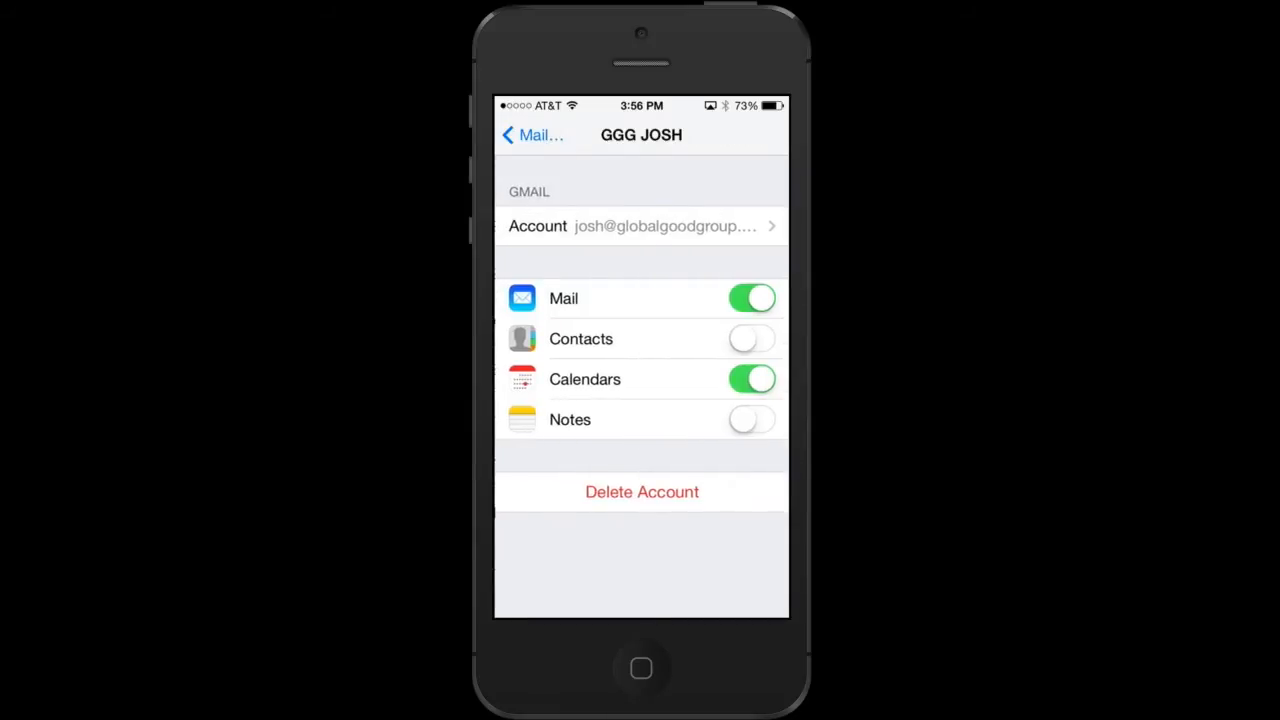
left_click(751, 338)
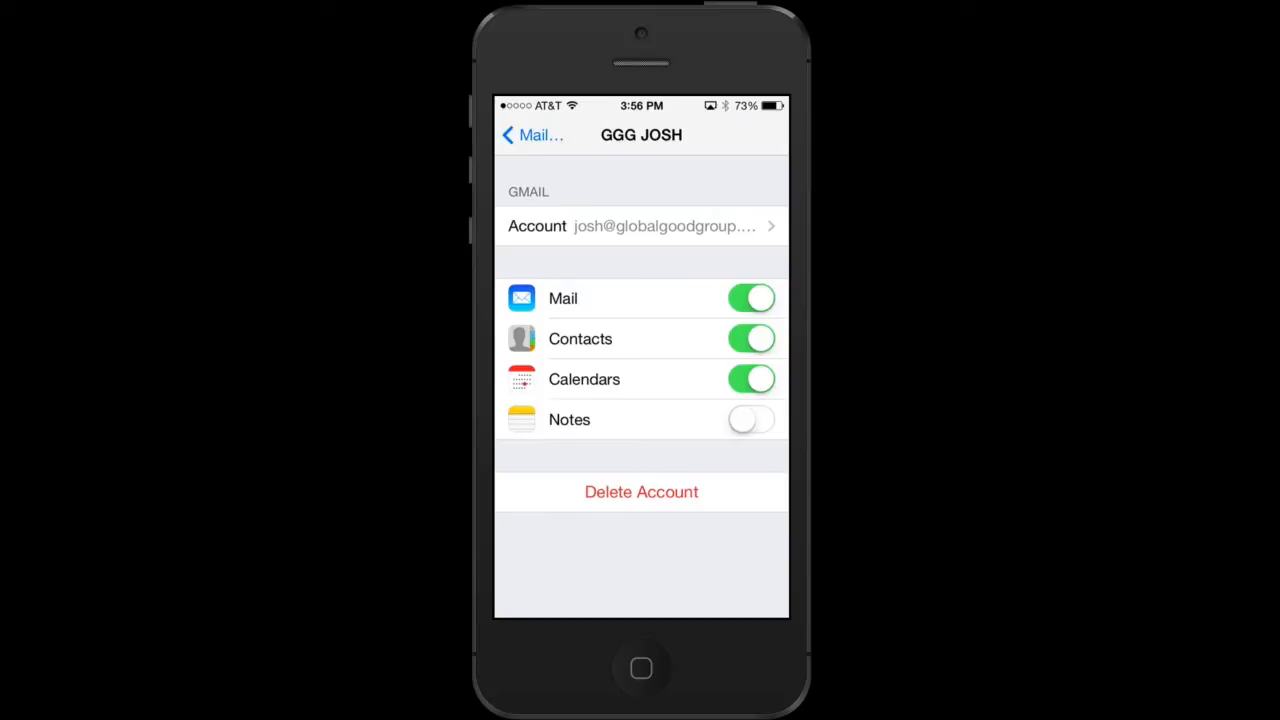